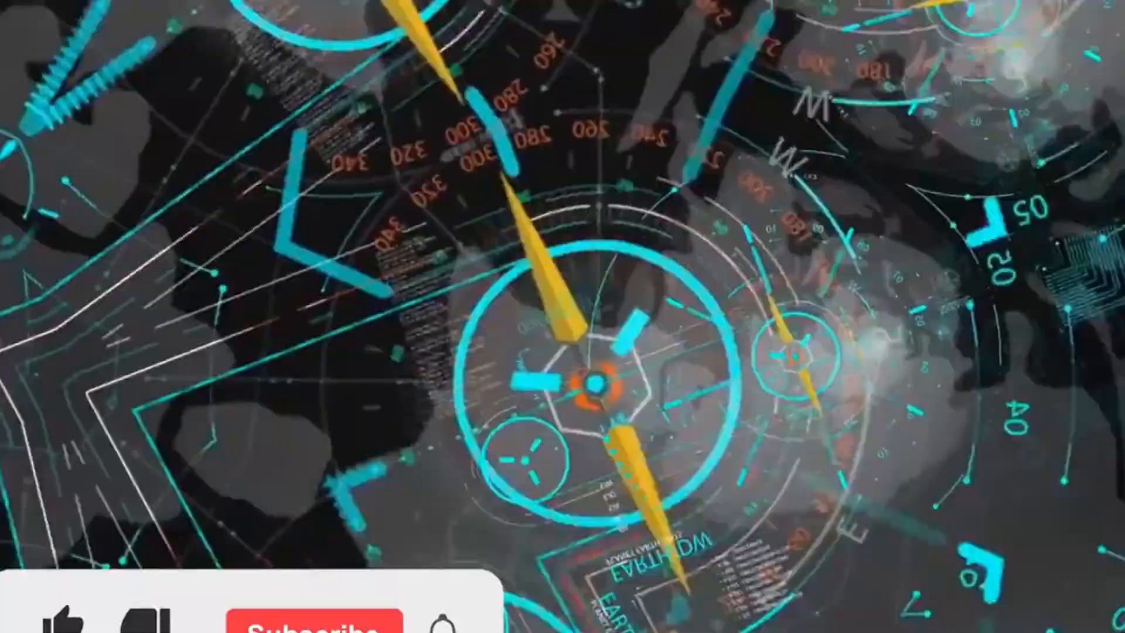
click(327, 621)
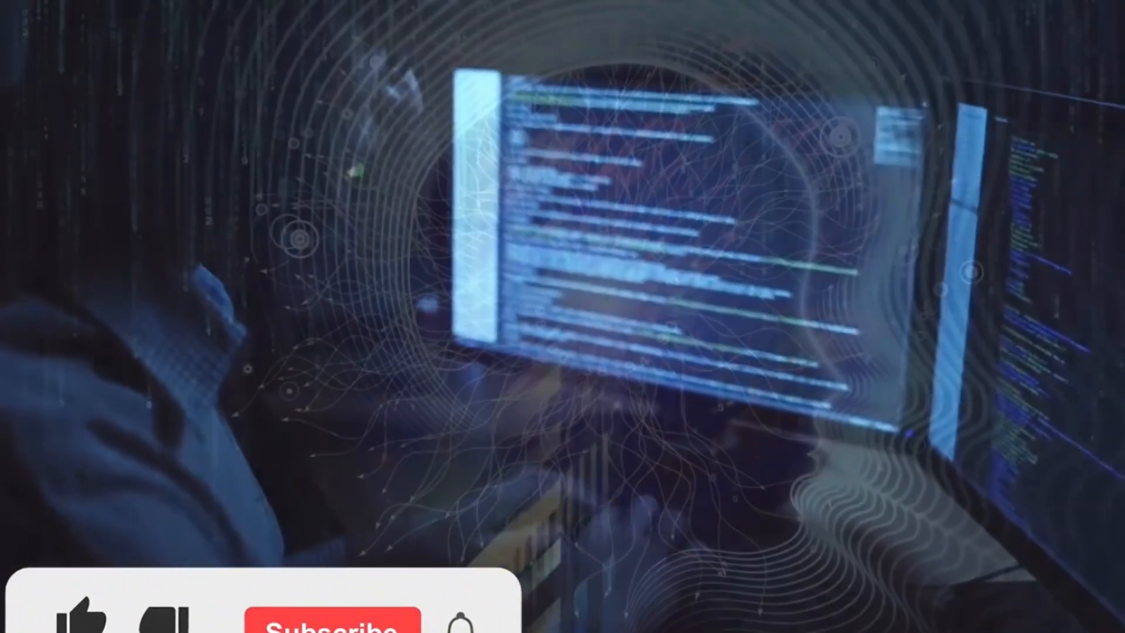
click(327, 625)
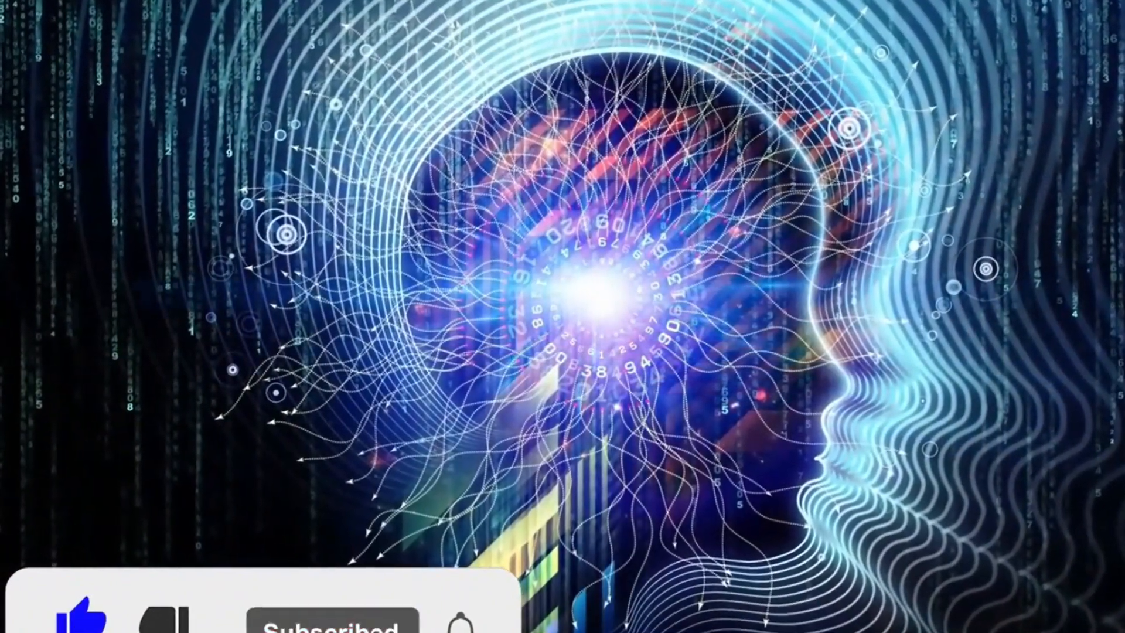